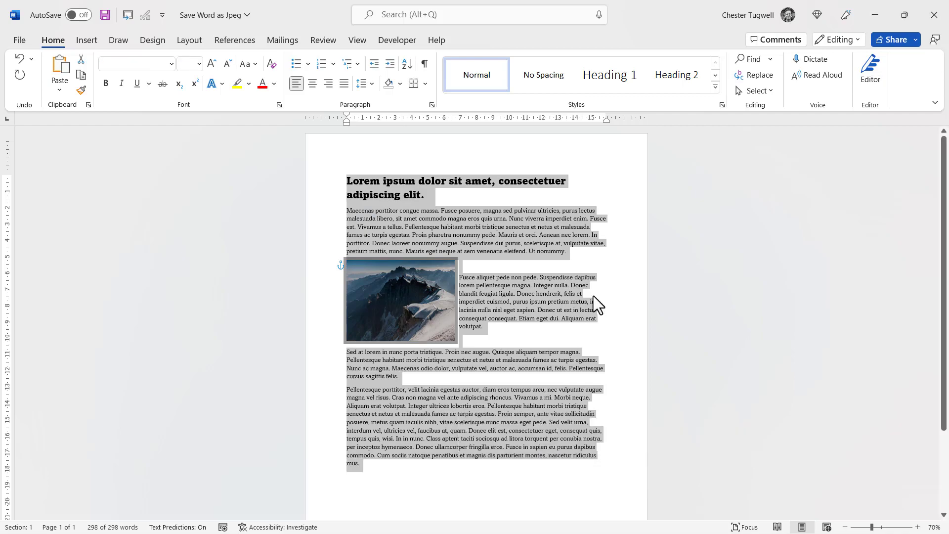
mouse_move(613, 299)
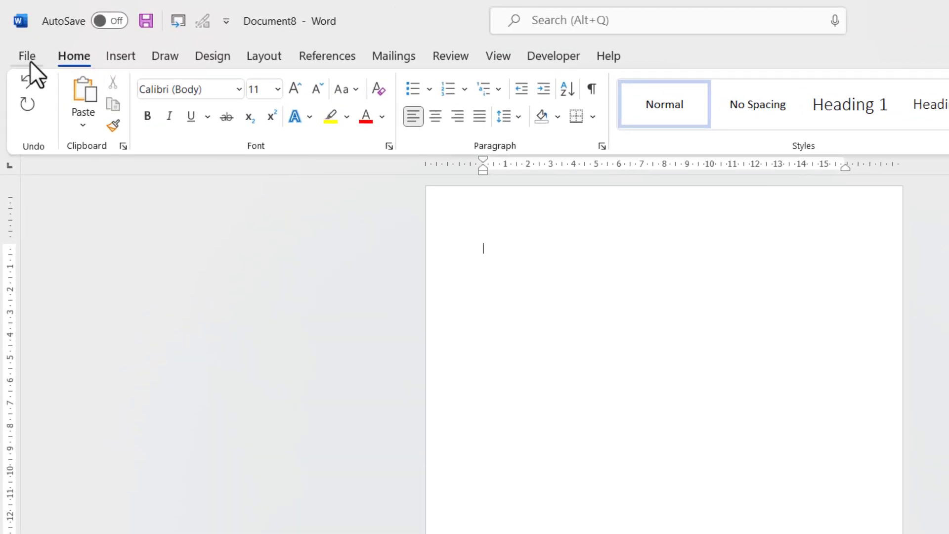
click(28, 56)
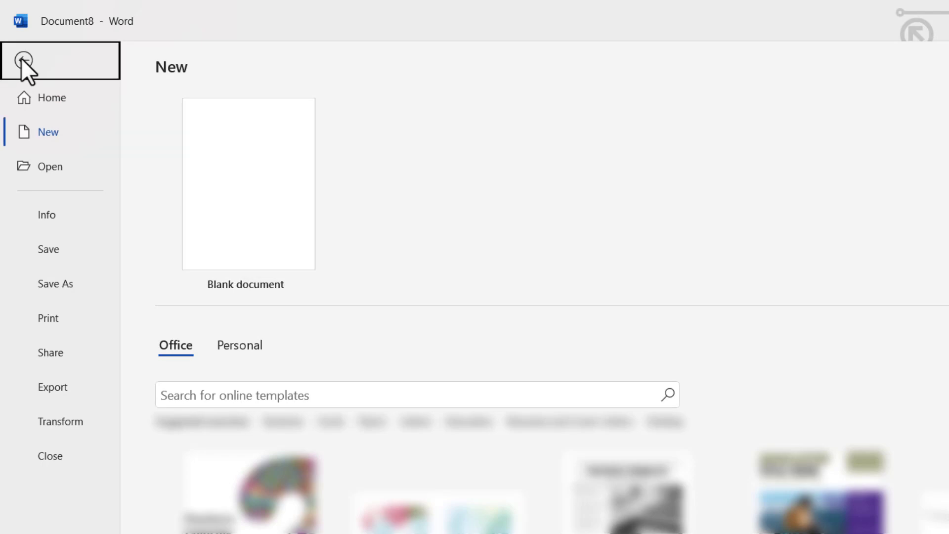
click(23, 60)
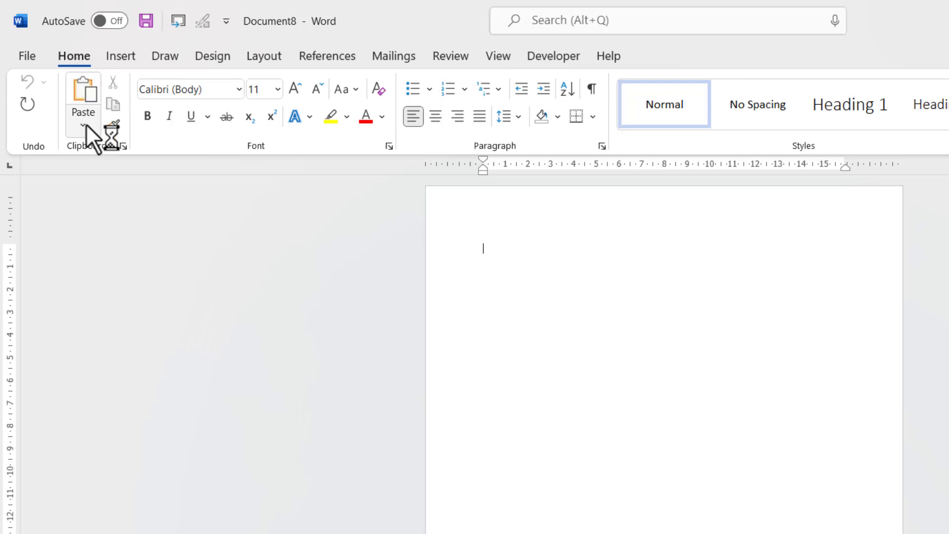
Paste the copied page as a single picture and bring up its save options
click(82, 122)
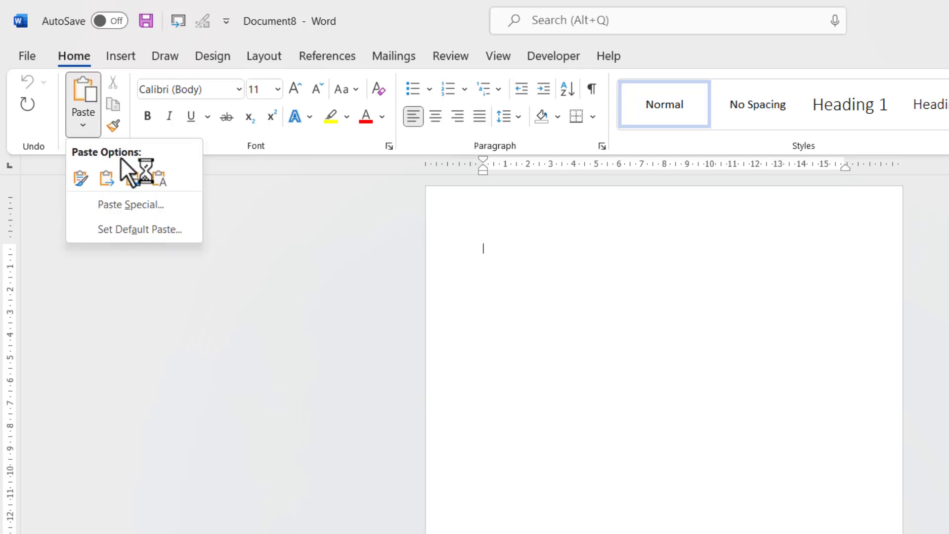
click(132, 179)
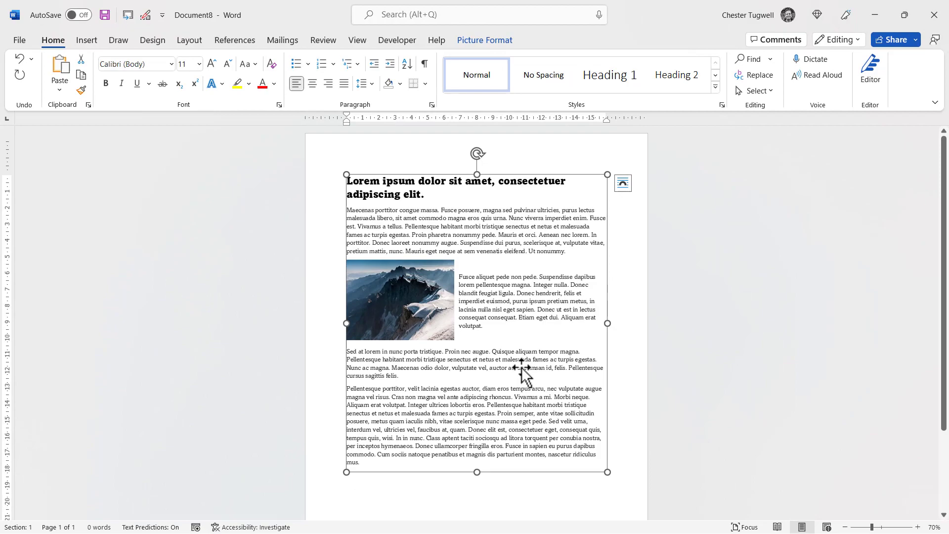
right_click(526, 369)
text(Sample Doc)
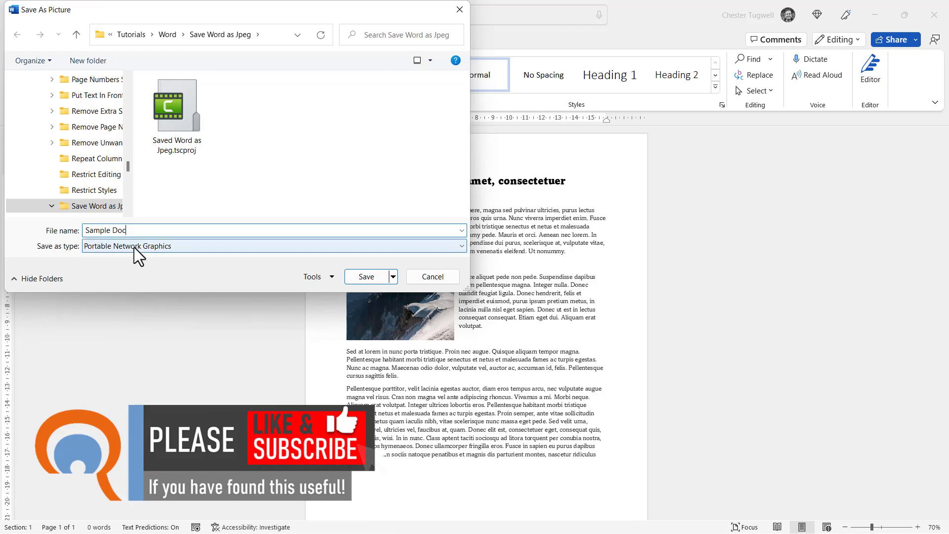
Save the picture as a JPEG File Interchange Format image named Sample Doc
click(459, 245)
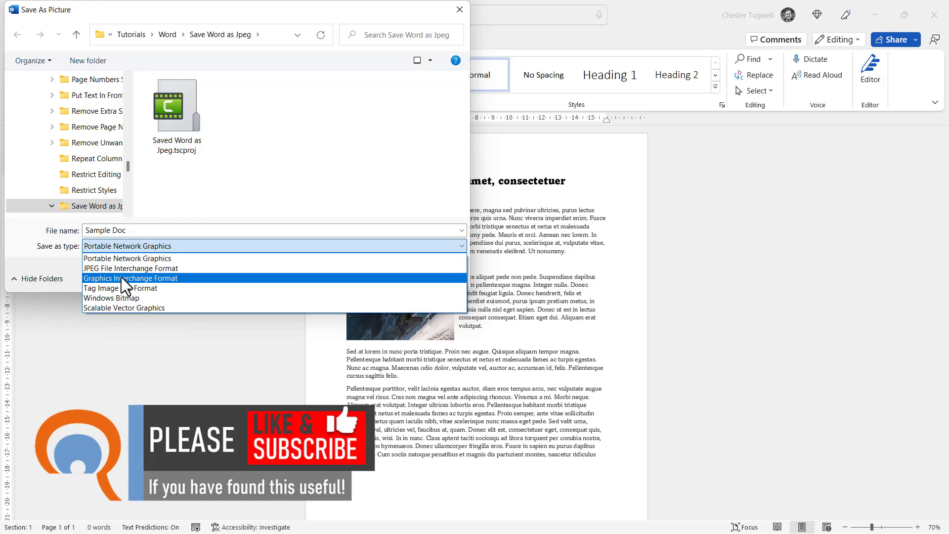
click(131, 269)
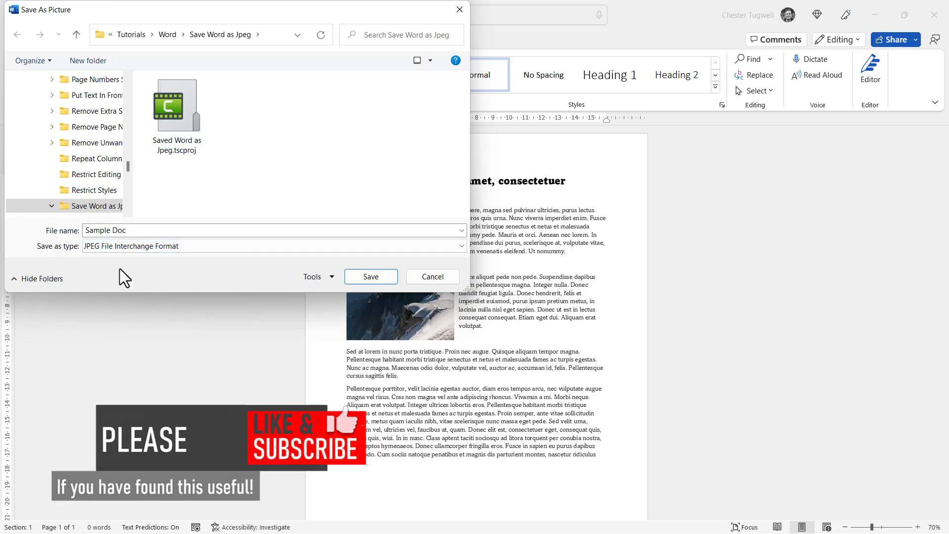
click(370, 276)
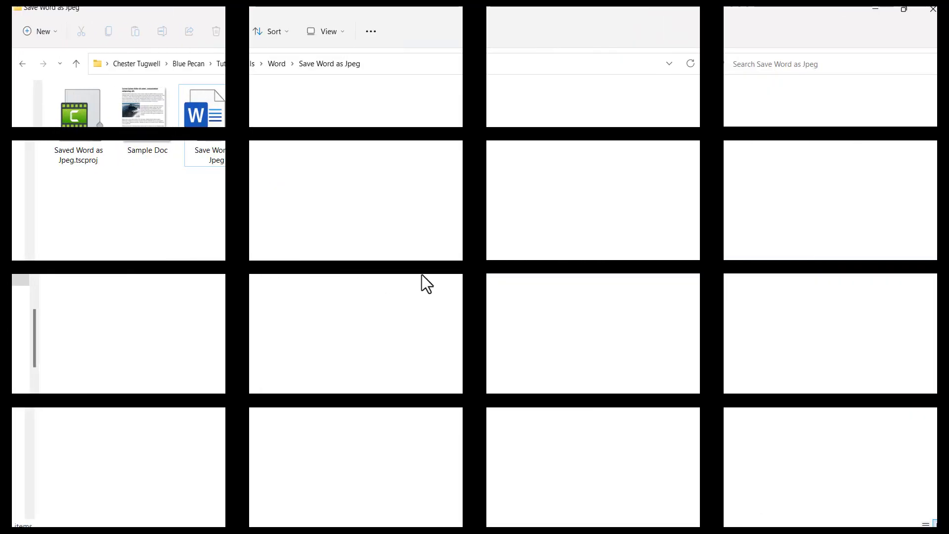
mouse_move(153, 128)
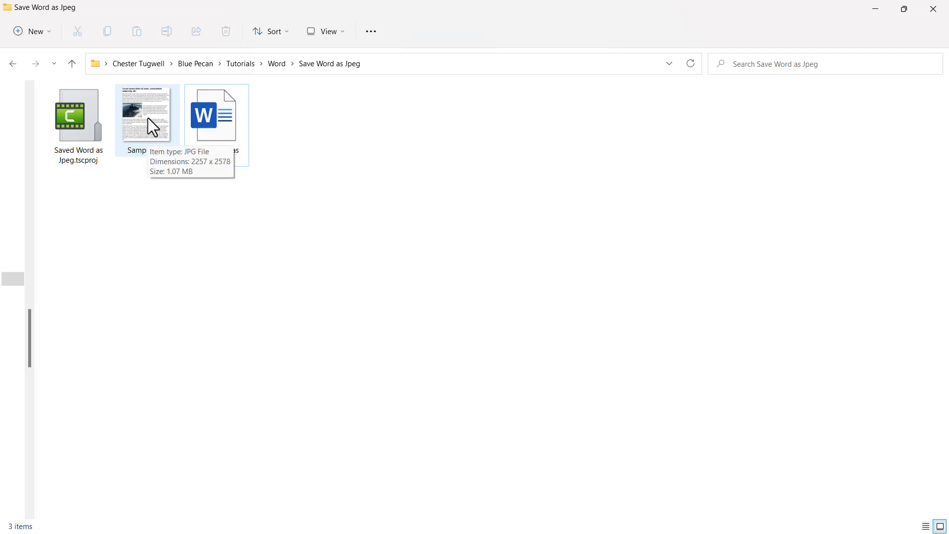
View the saved Sample Doc JPEG from its folder in the photo viewer
click(149, 119)
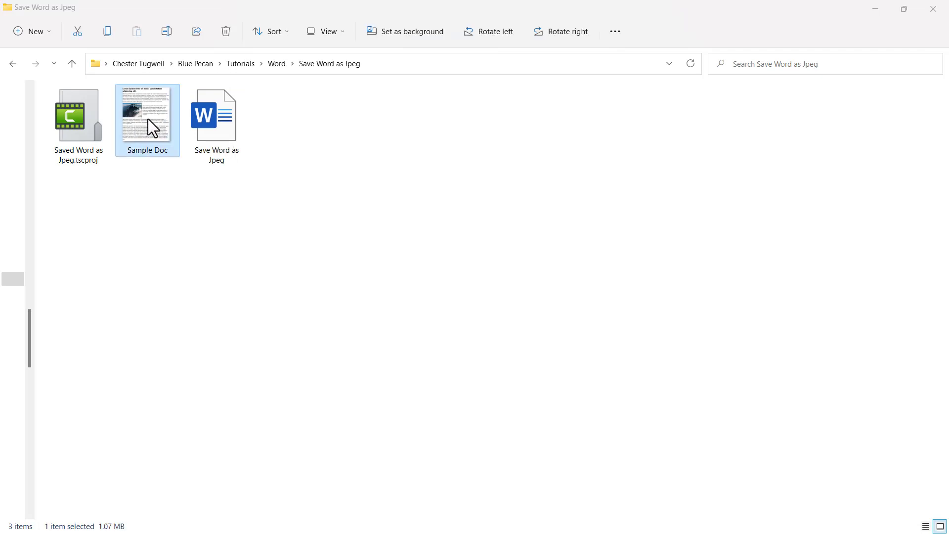
double_click(146, 120)
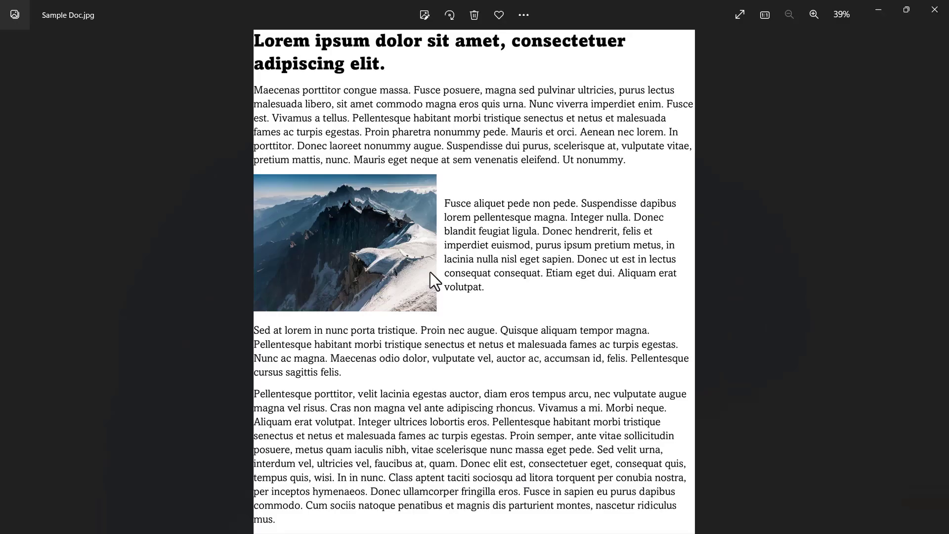
mouse_move(617, 236)
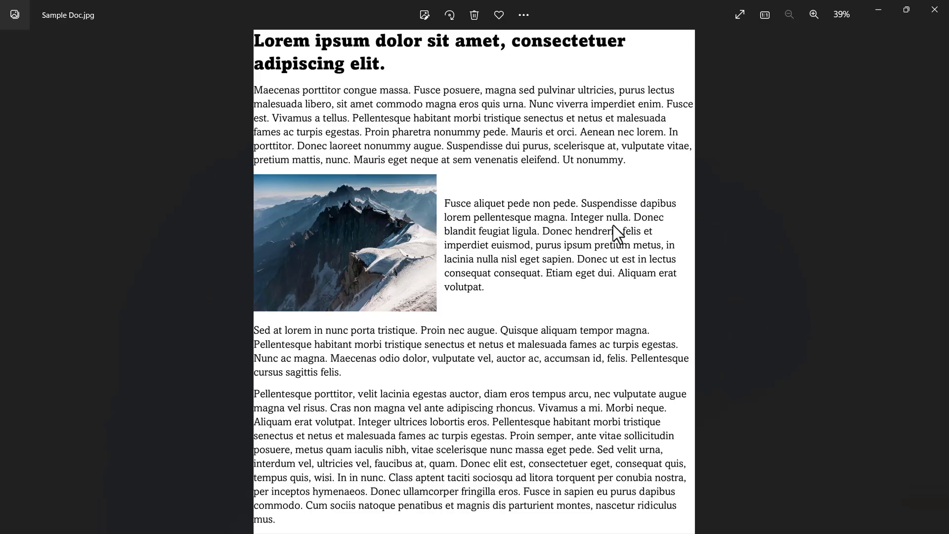
mouse_move(651, 46)
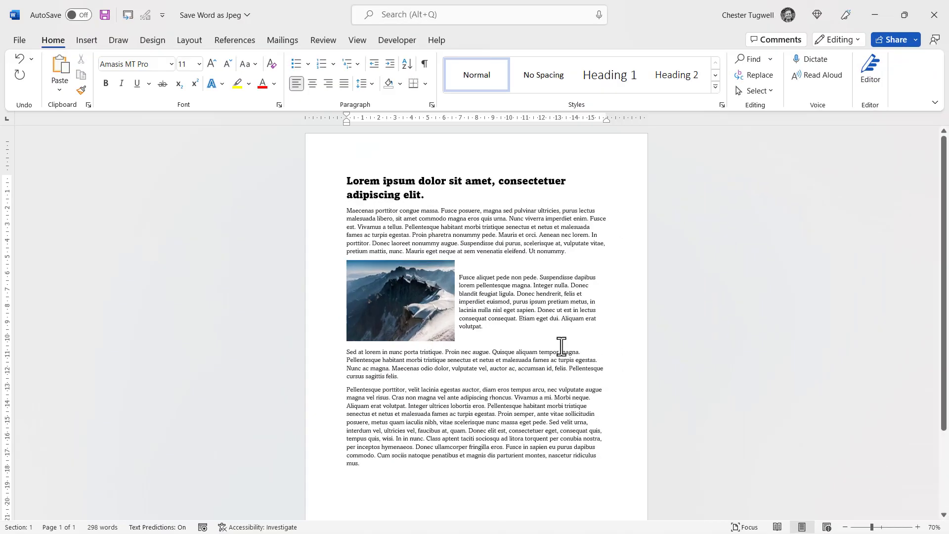
Create a new blank document (Document9) alongside the original sample page
click(488, 326)
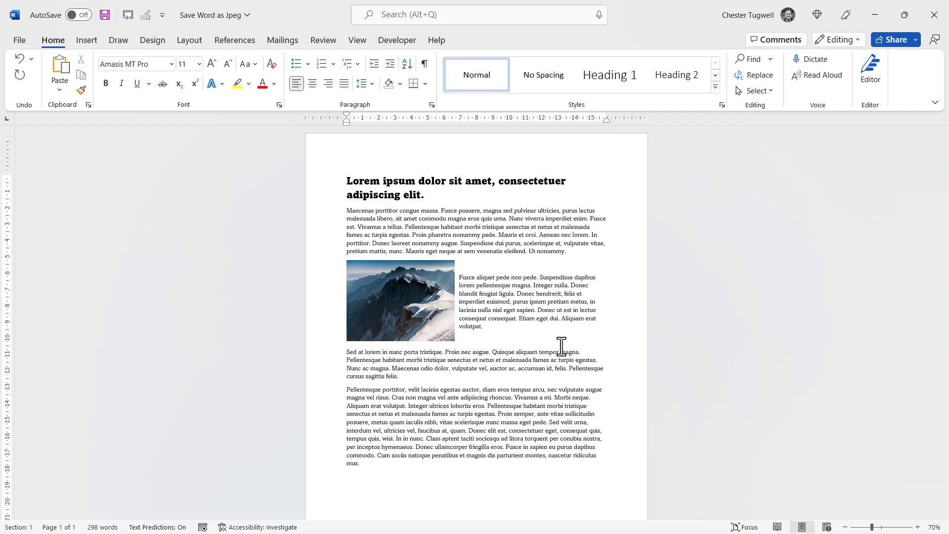
click(484, 326)
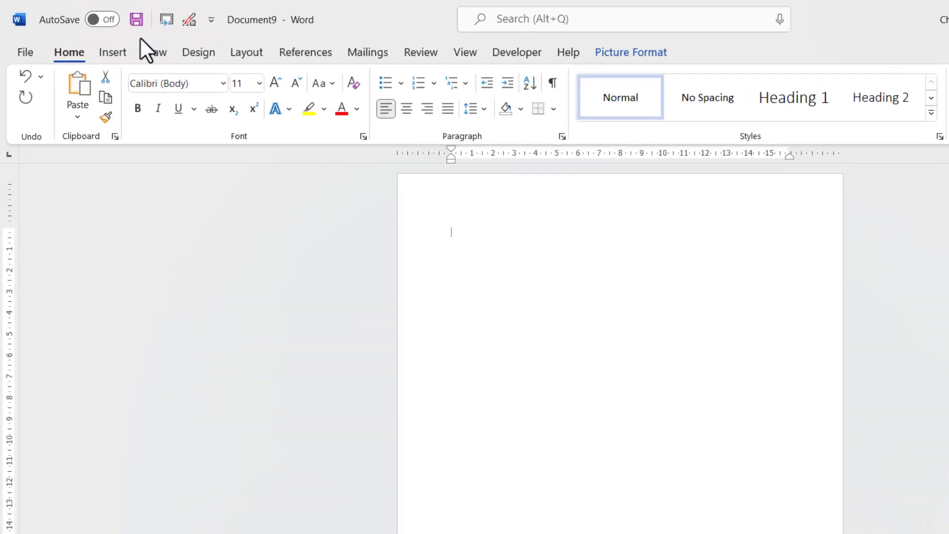
List the open windows available to capture as a screenshot from the Insert ribbon
click(113, 51)
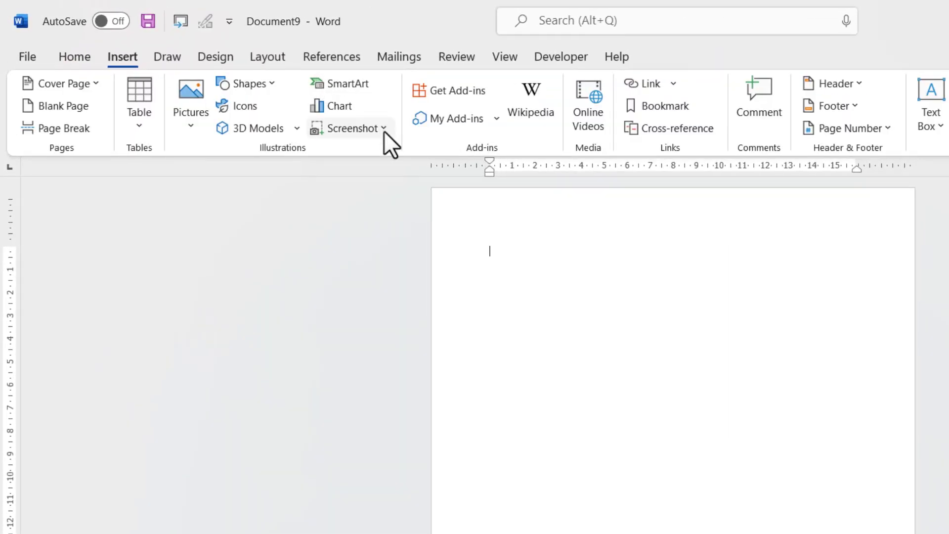
click(350, 128)
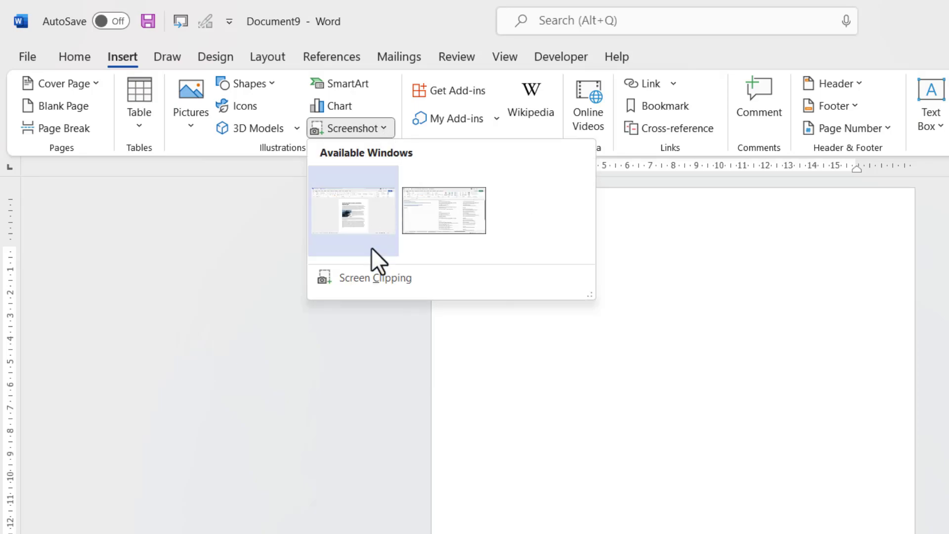
mouse_move(366, 281)
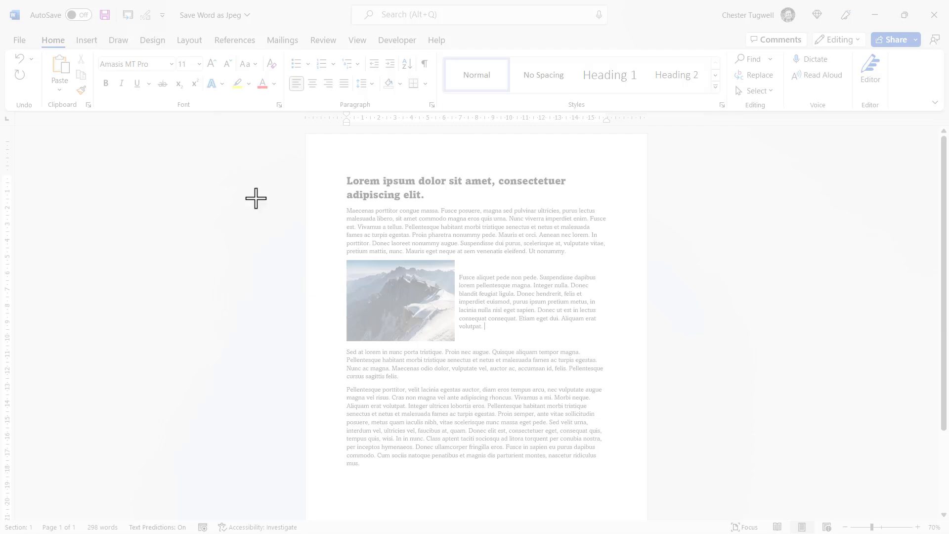
mouse_move(330, 166)
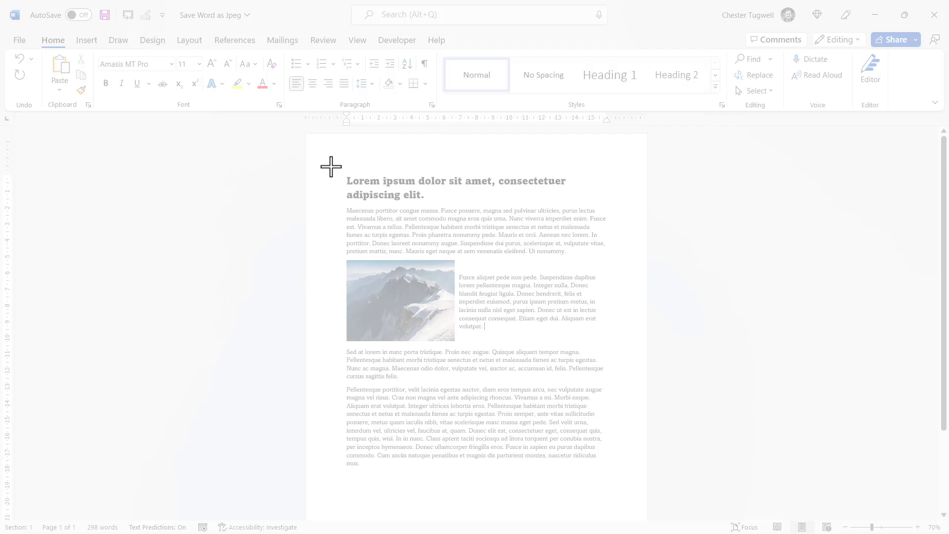
mouse_move(335, 172)
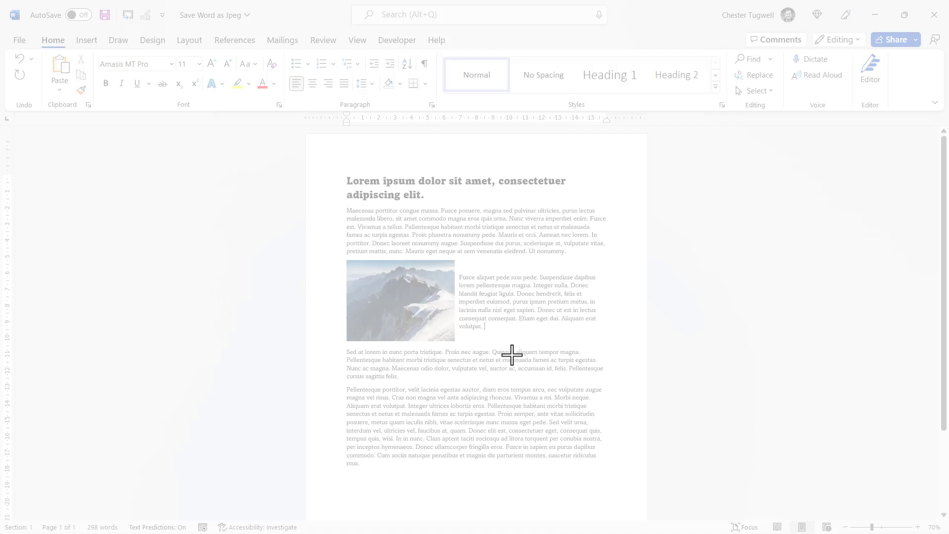
mouse_move(359, 182)
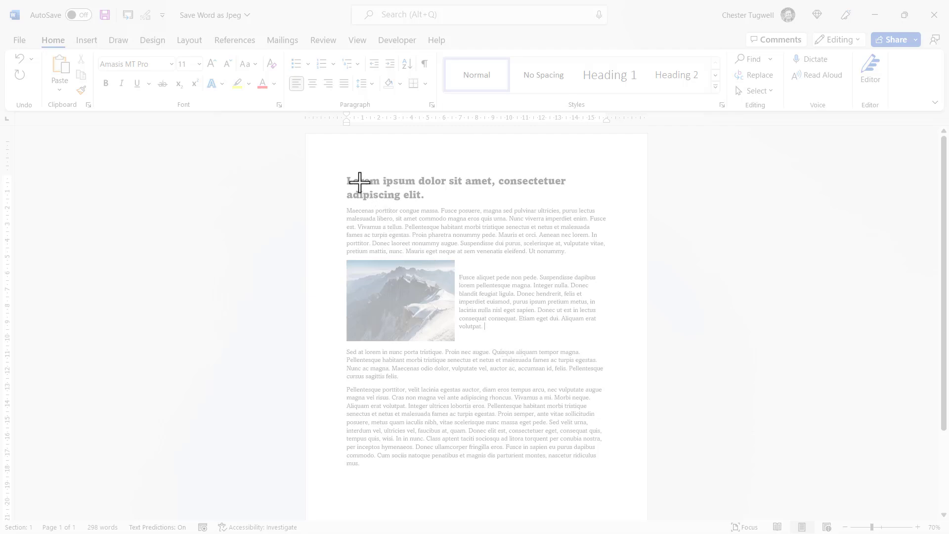
mouse_move(335, 168)
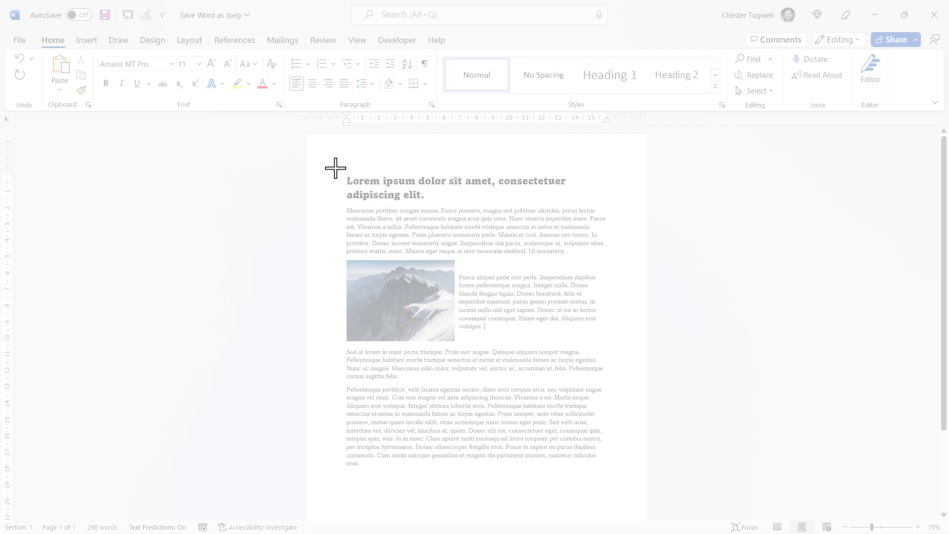
Insert a screen clipping of the sample page from the original document as a picture
drag(335, 168, 386, 229)
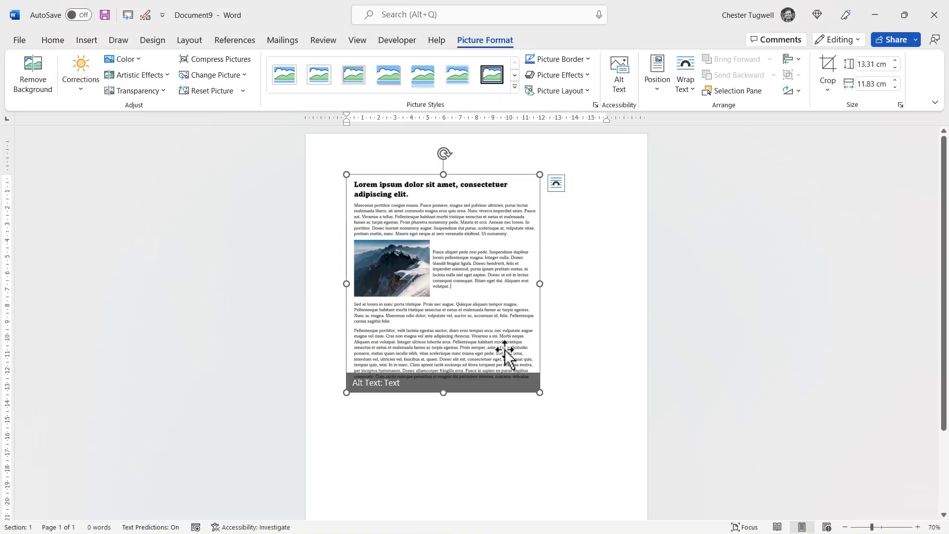
mouse_move(494, 340)
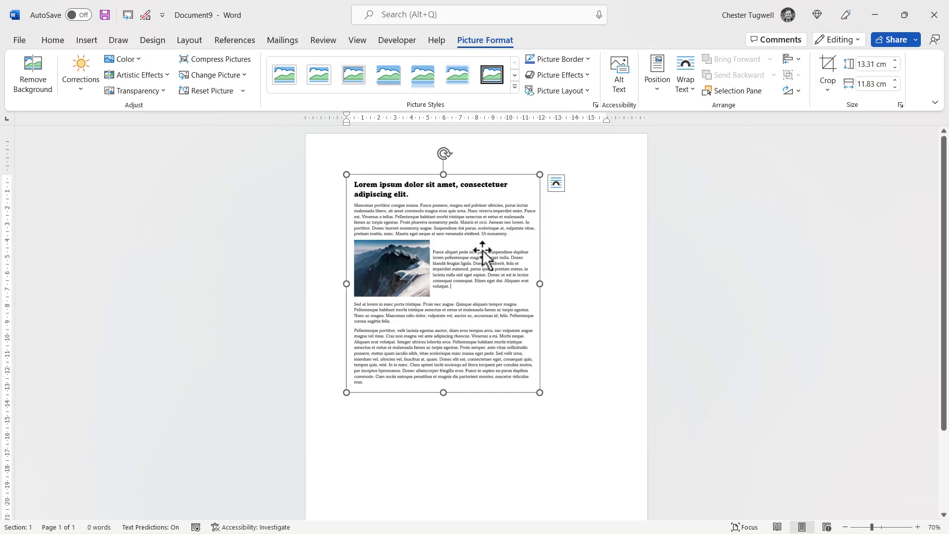
Save the captured picture as the PNG image Sample doc 2 and view it in Photos
right_click(482, 251)
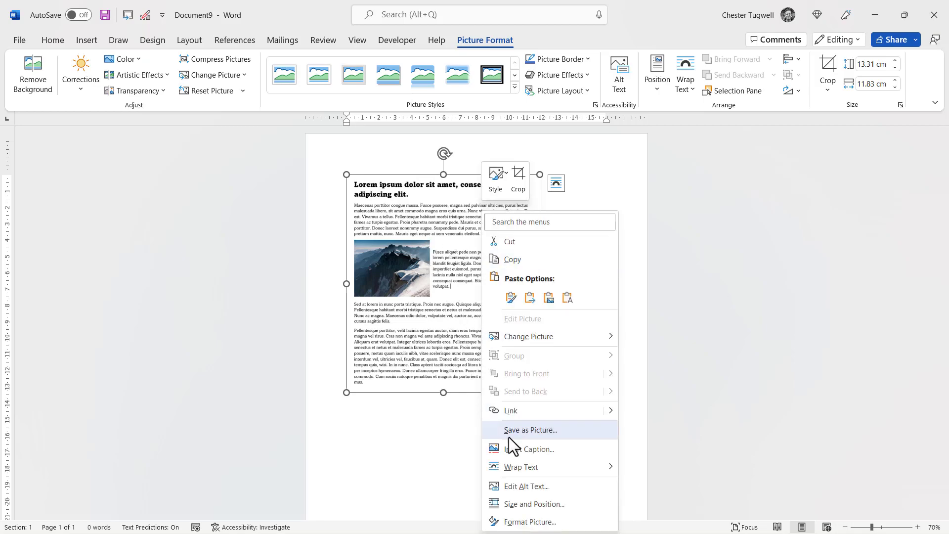
click(529, 429)
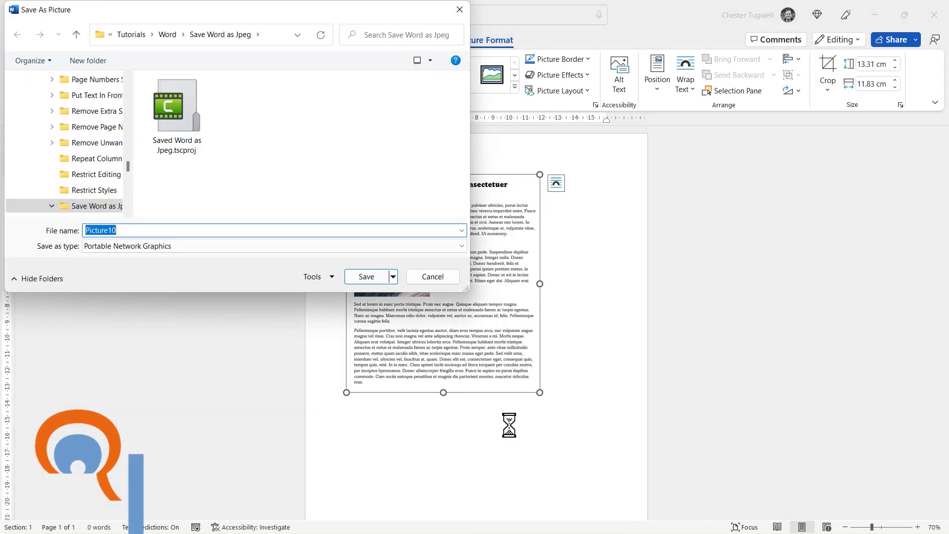
text(Sample doc 2)
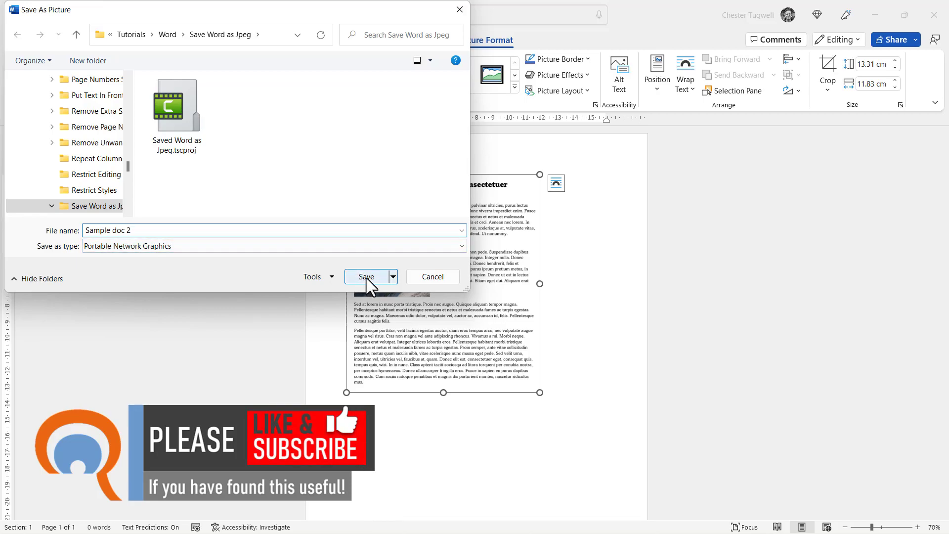
click(366, 277)
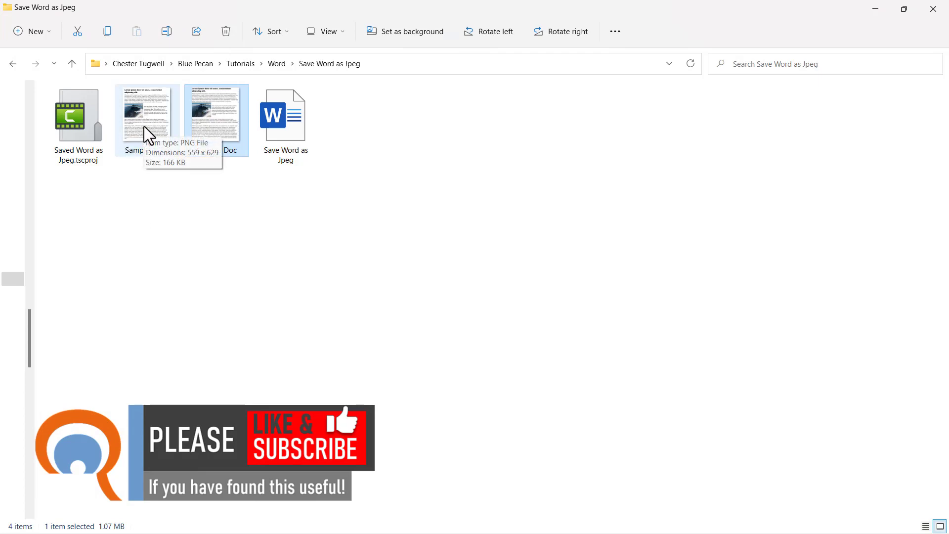
double_click(148, 118)
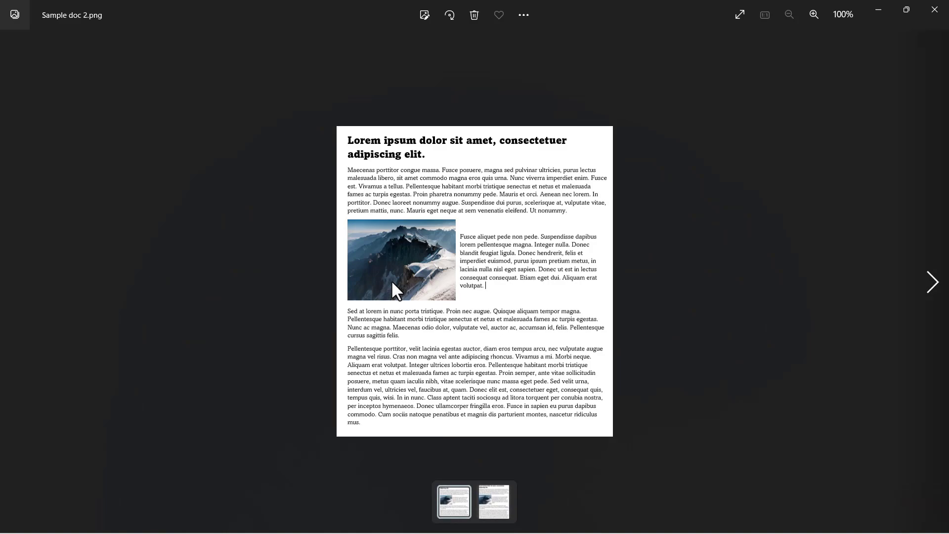